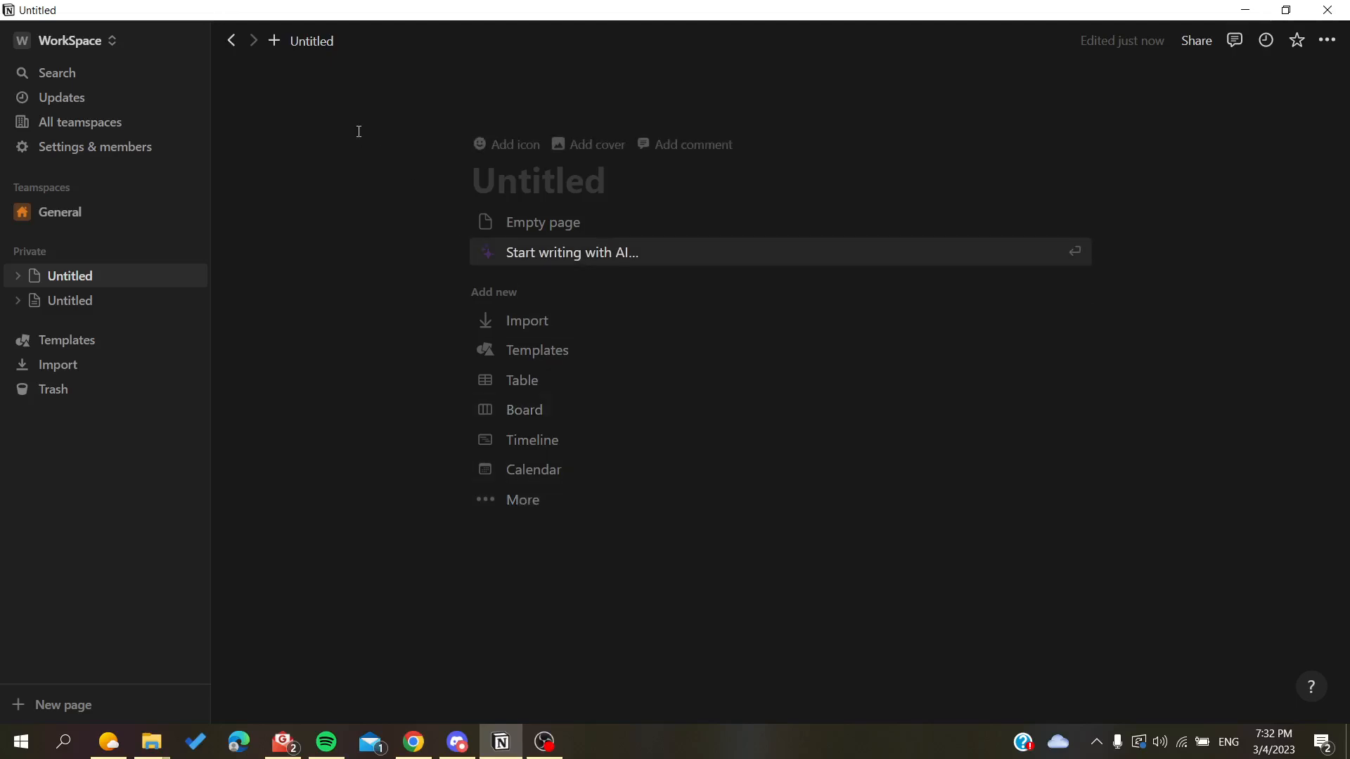
mouse_move(386, 67)
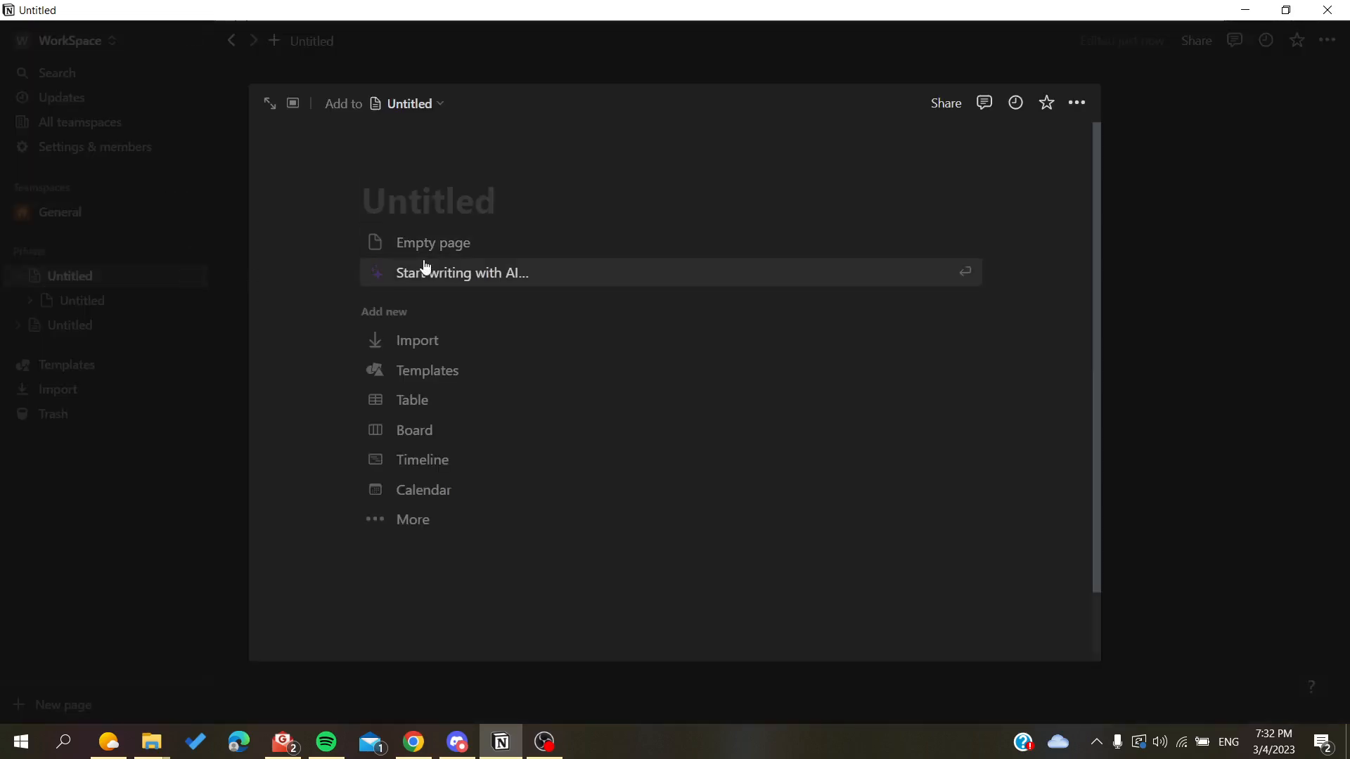
mouse_move(388, 349)
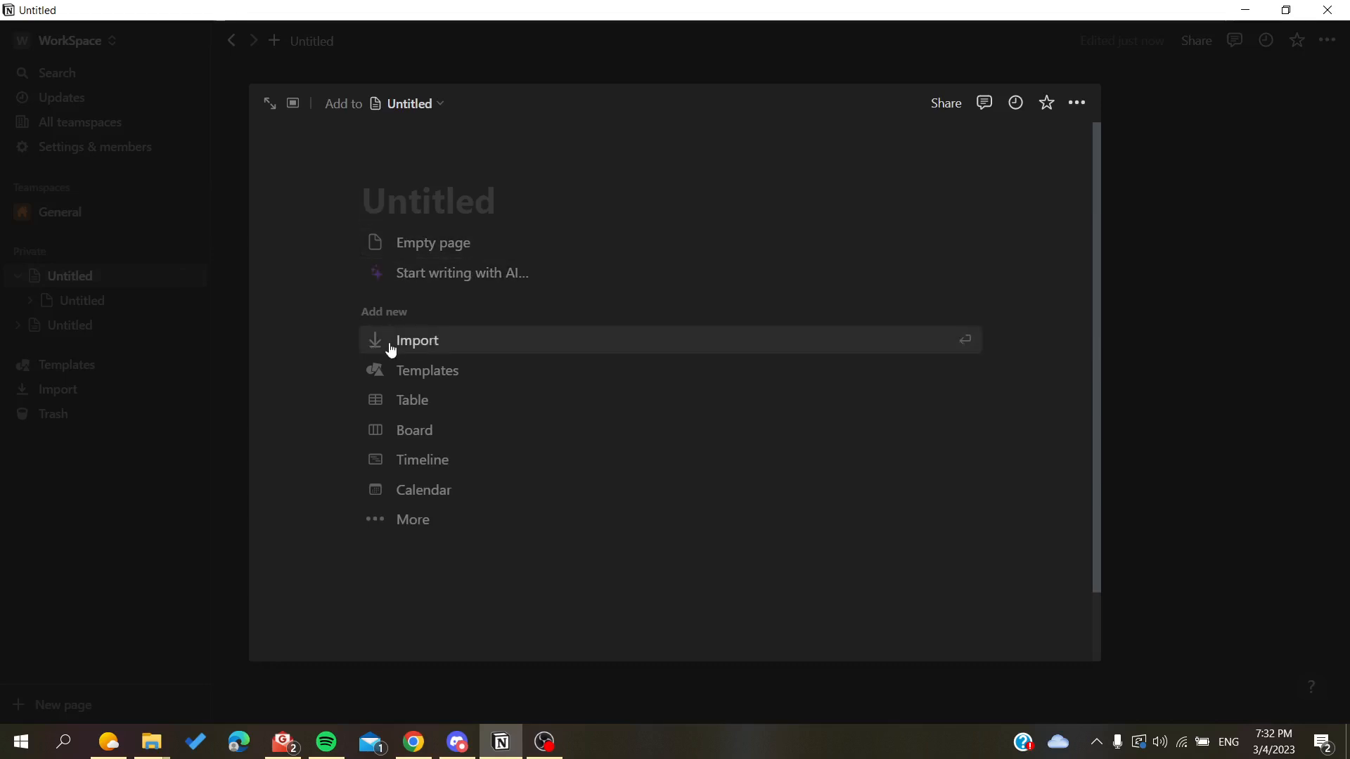
mouse_move(439, 418)
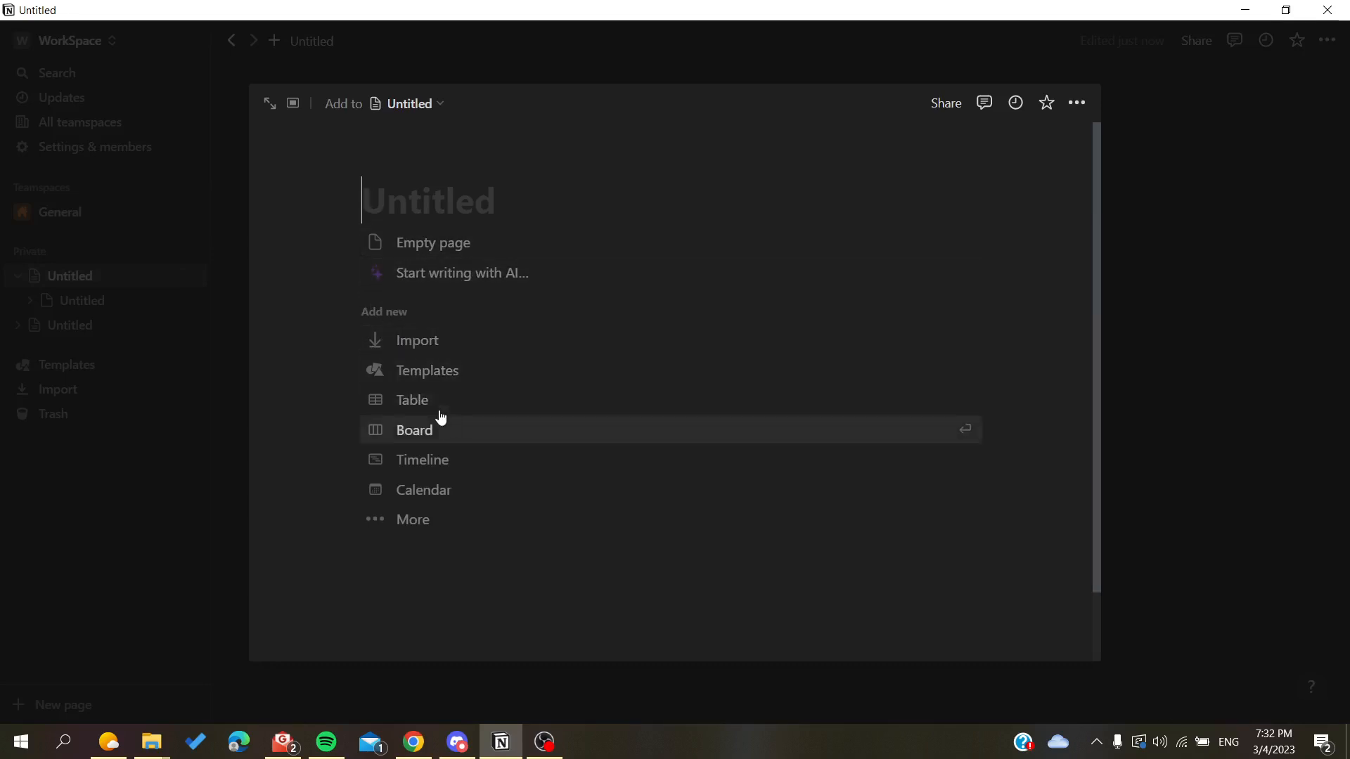
- Apply the To-do list template, creating a Tasks table with three sample tasks
left_click(430, 371)
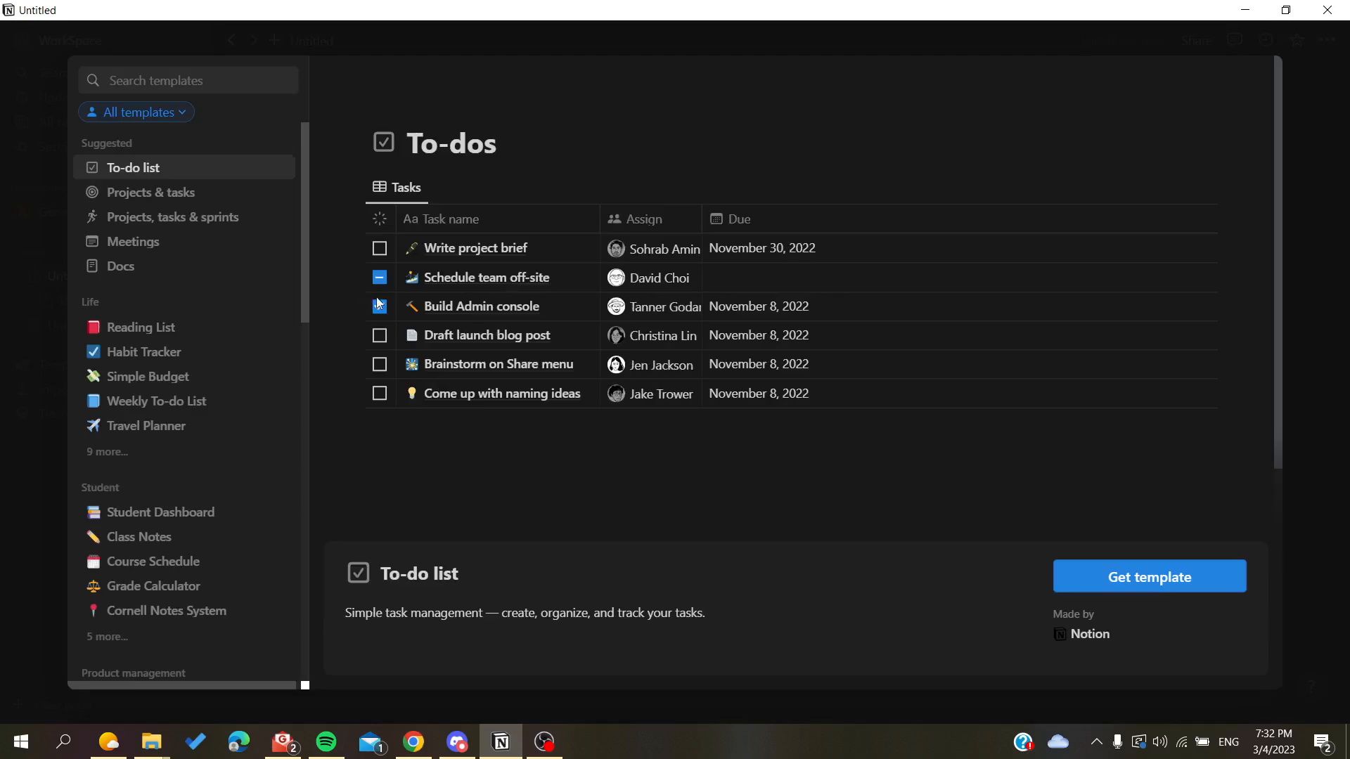
left_click(1148, 576)
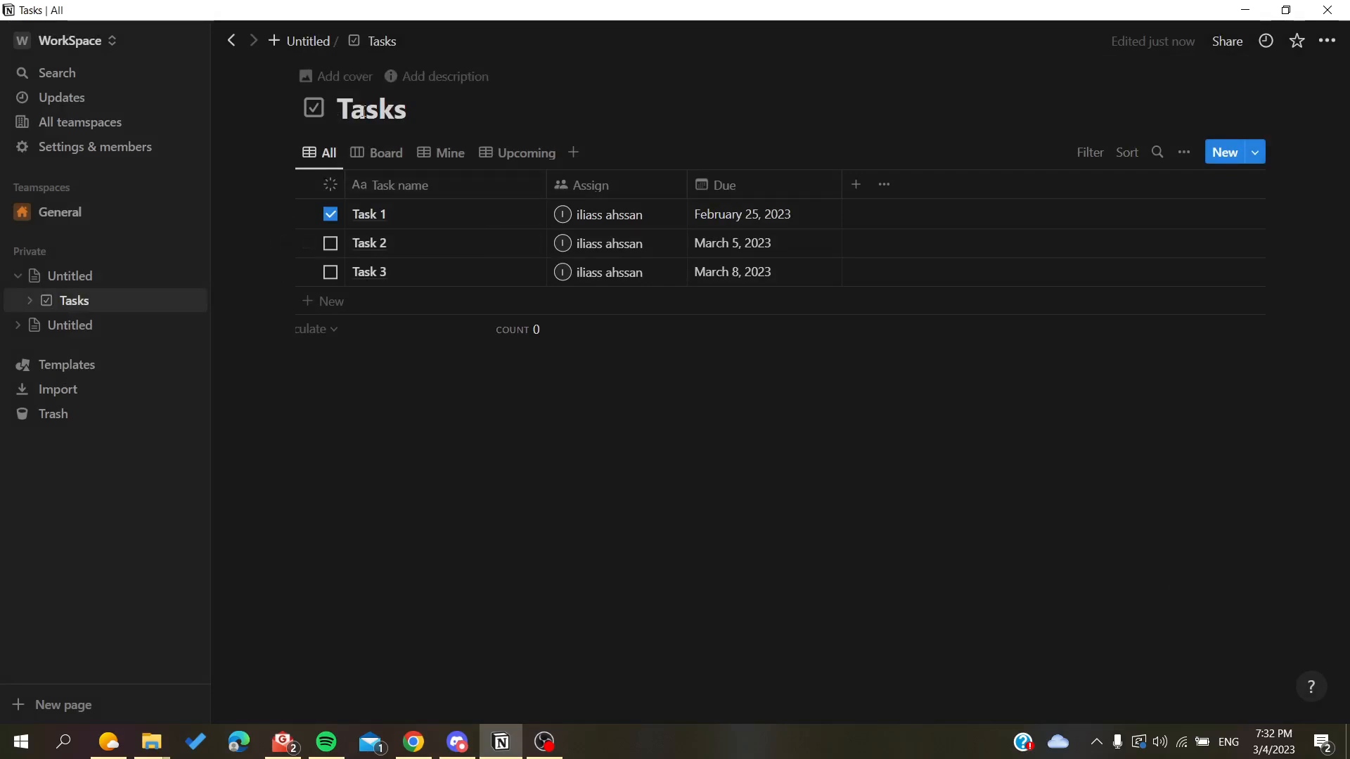
mouse_move(264, 145)
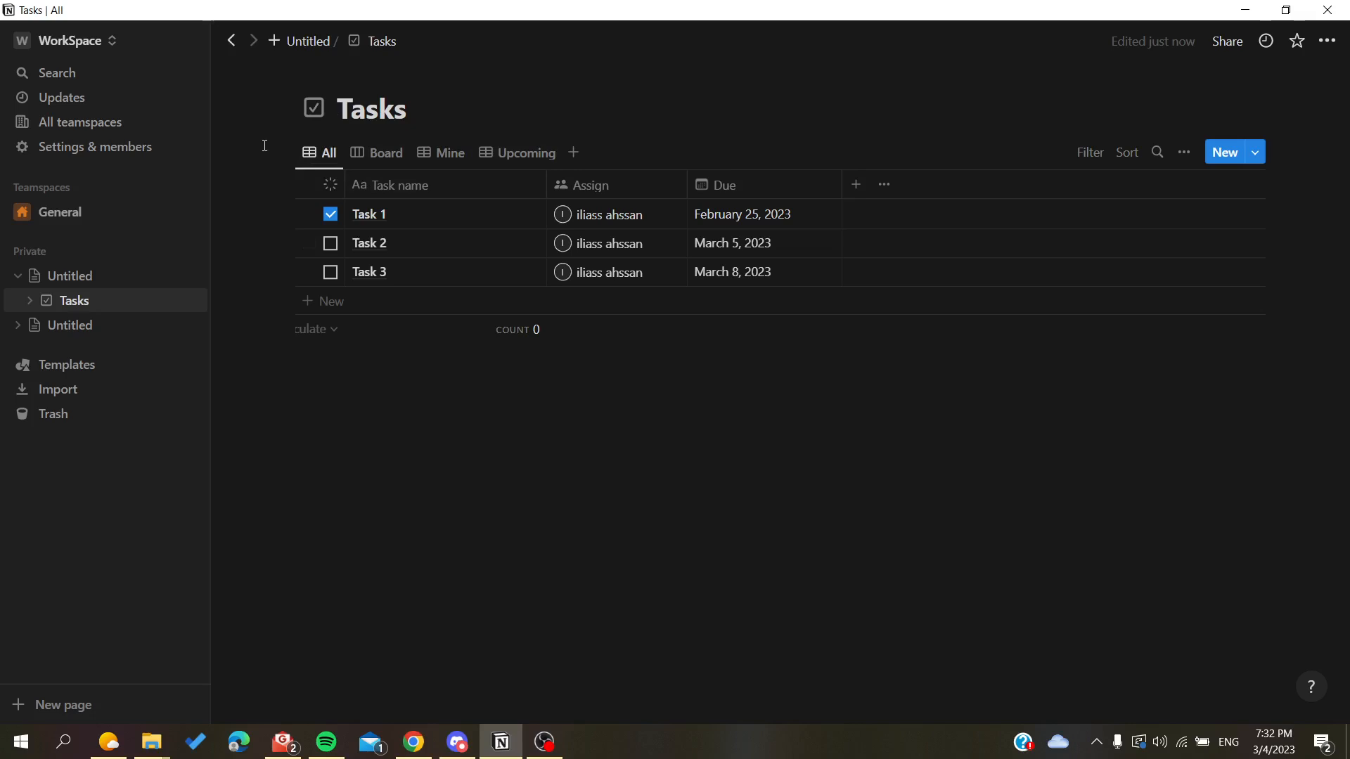
- Duplicate the Tasks table's All view to create an 'All (1)' view
left_click(385, 152)
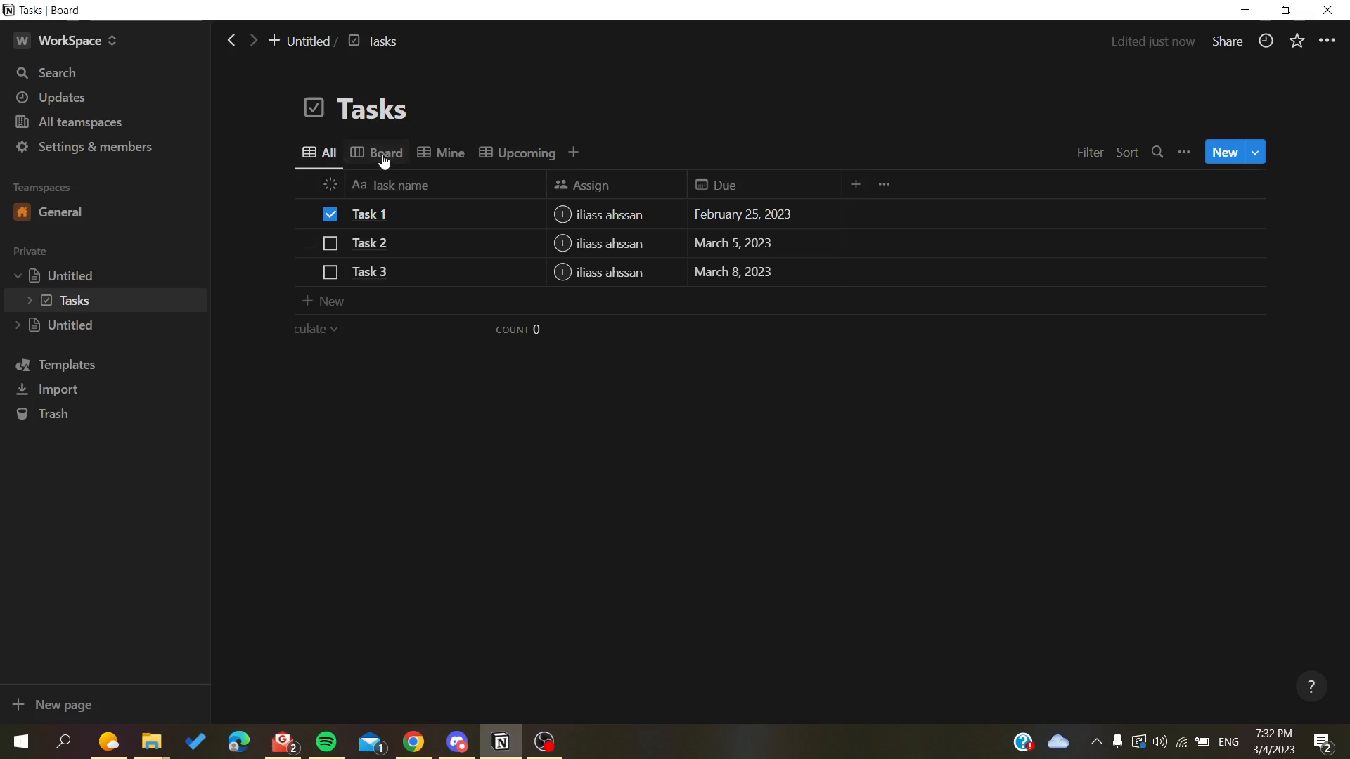
left_click(327, 153)
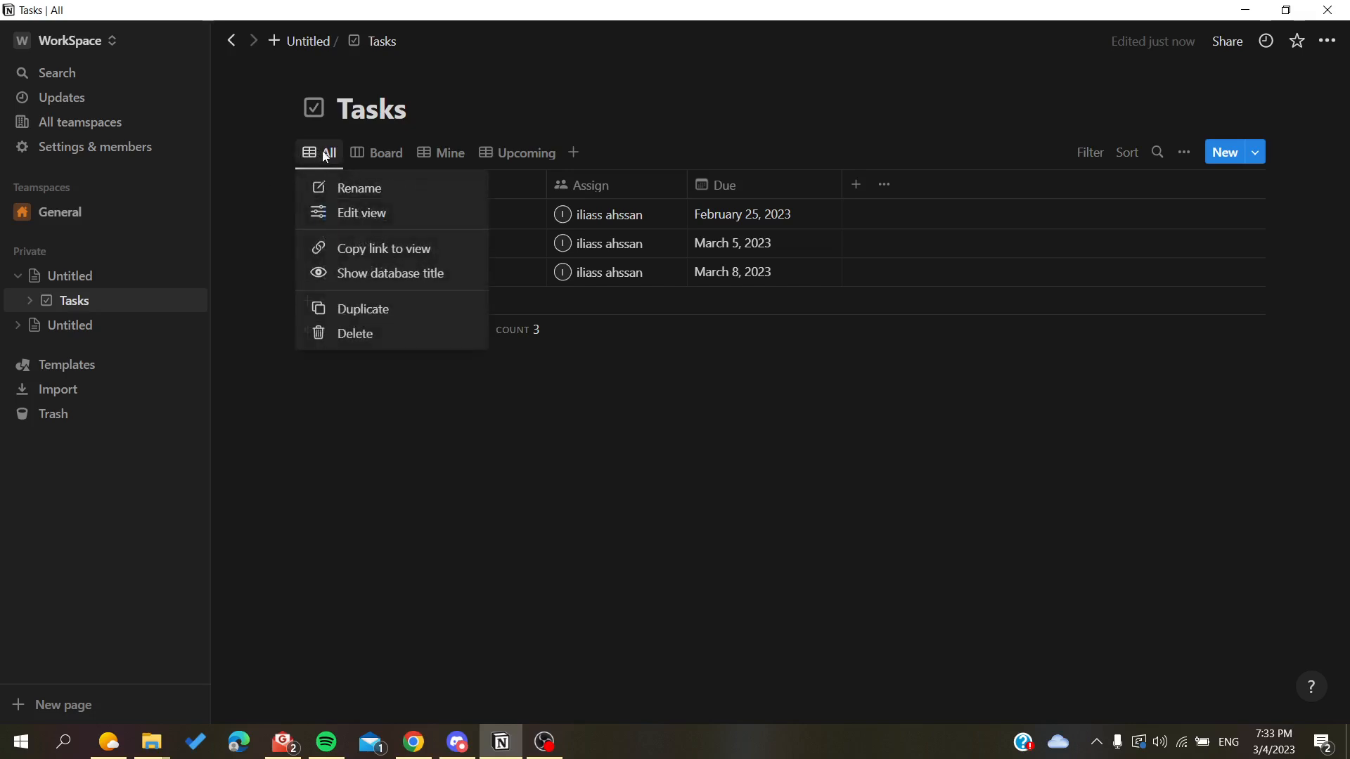
mouse_move(361, 308)
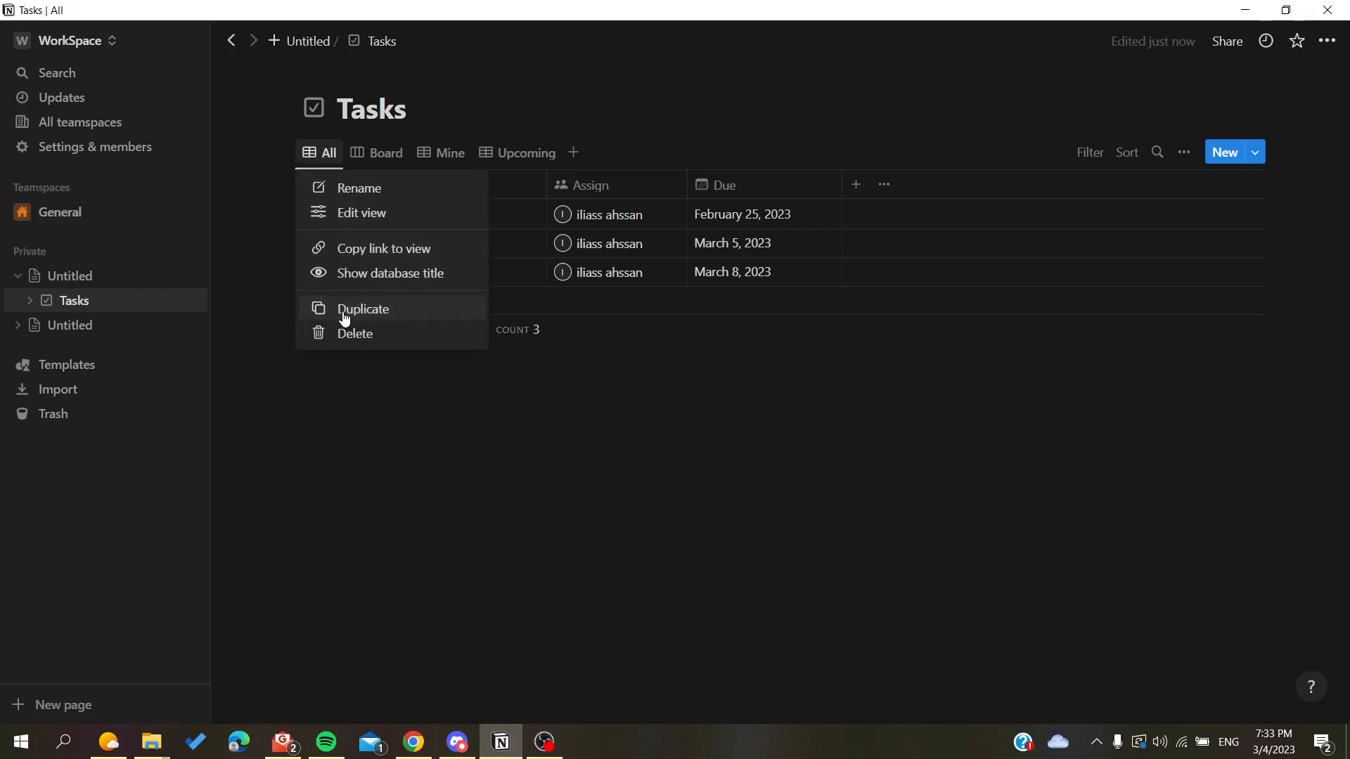
left_click(361, 309)
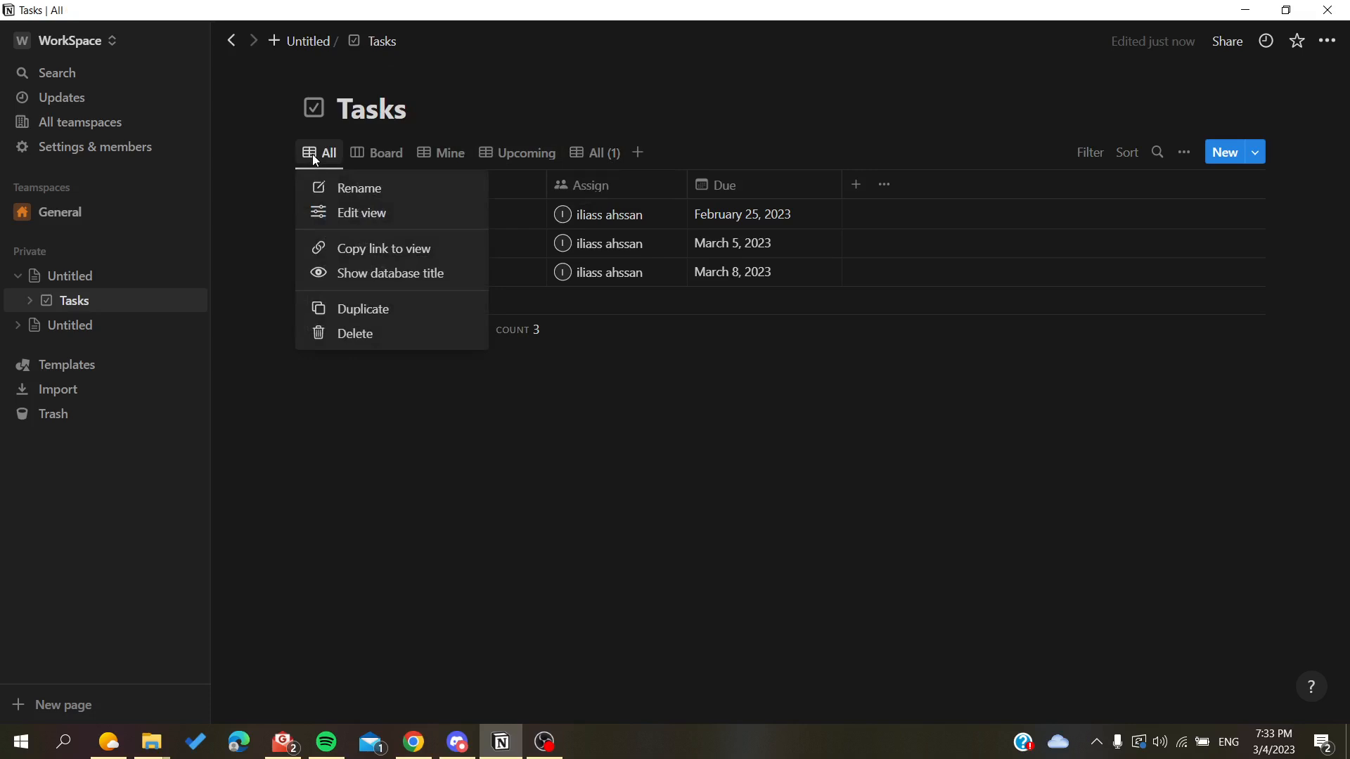
mouse_move(363, 255)
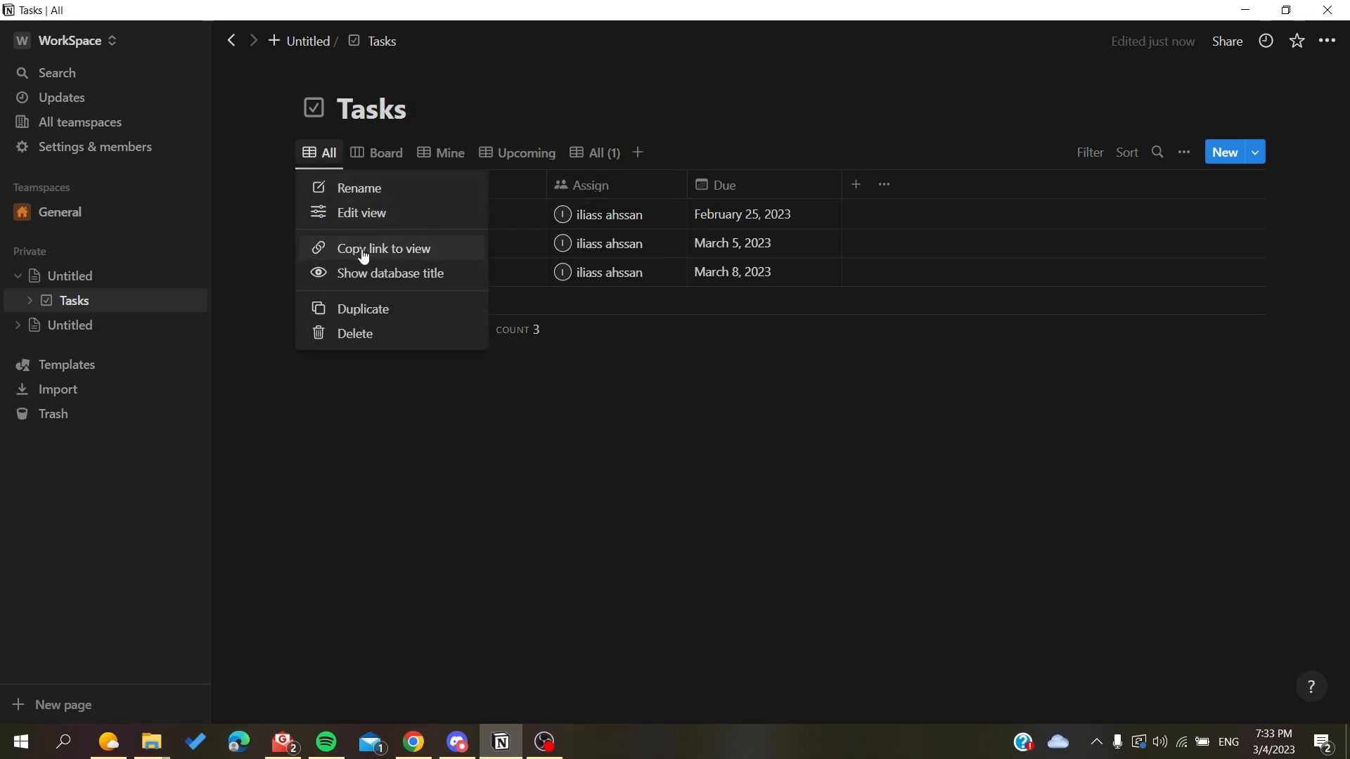
- Copy the All view link twice, then switch to the other Untitled page's calendar
left_click(381, 249)
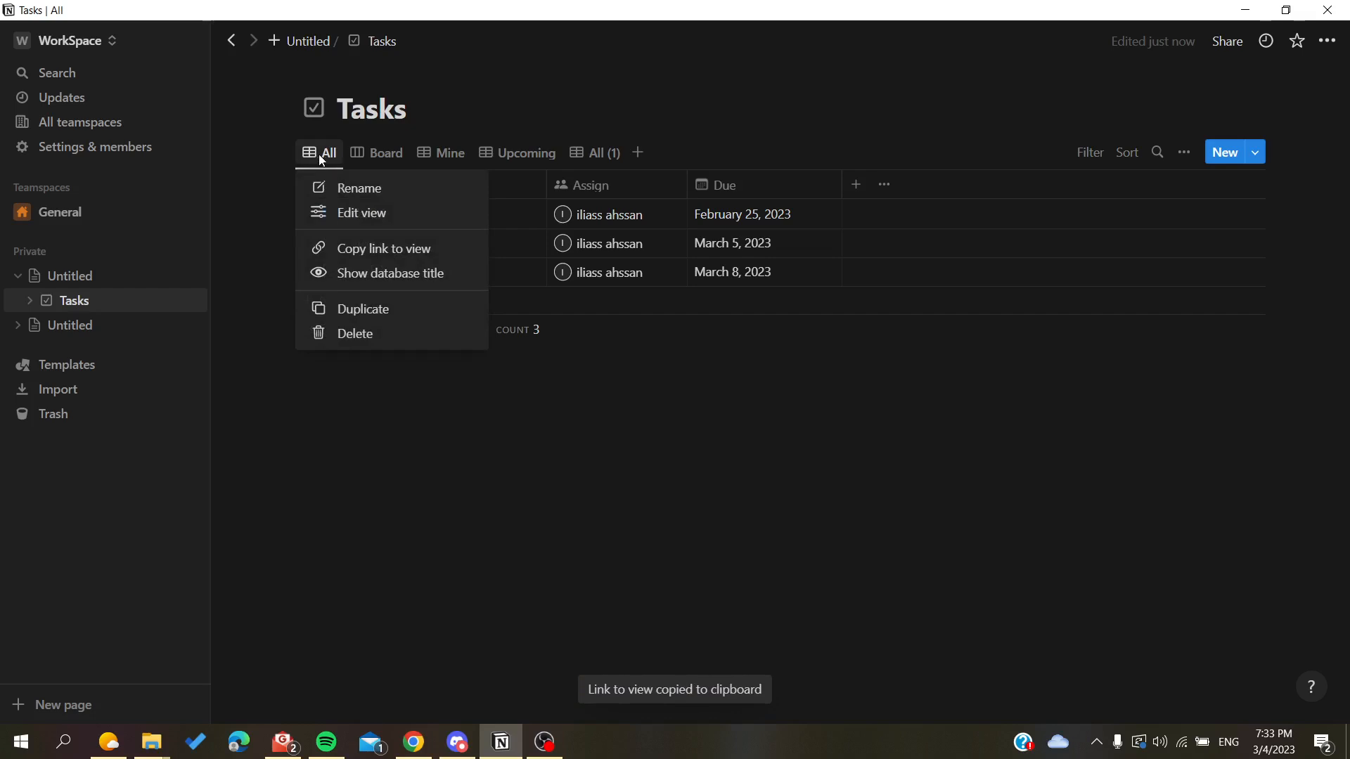
left_click(1175, 153)
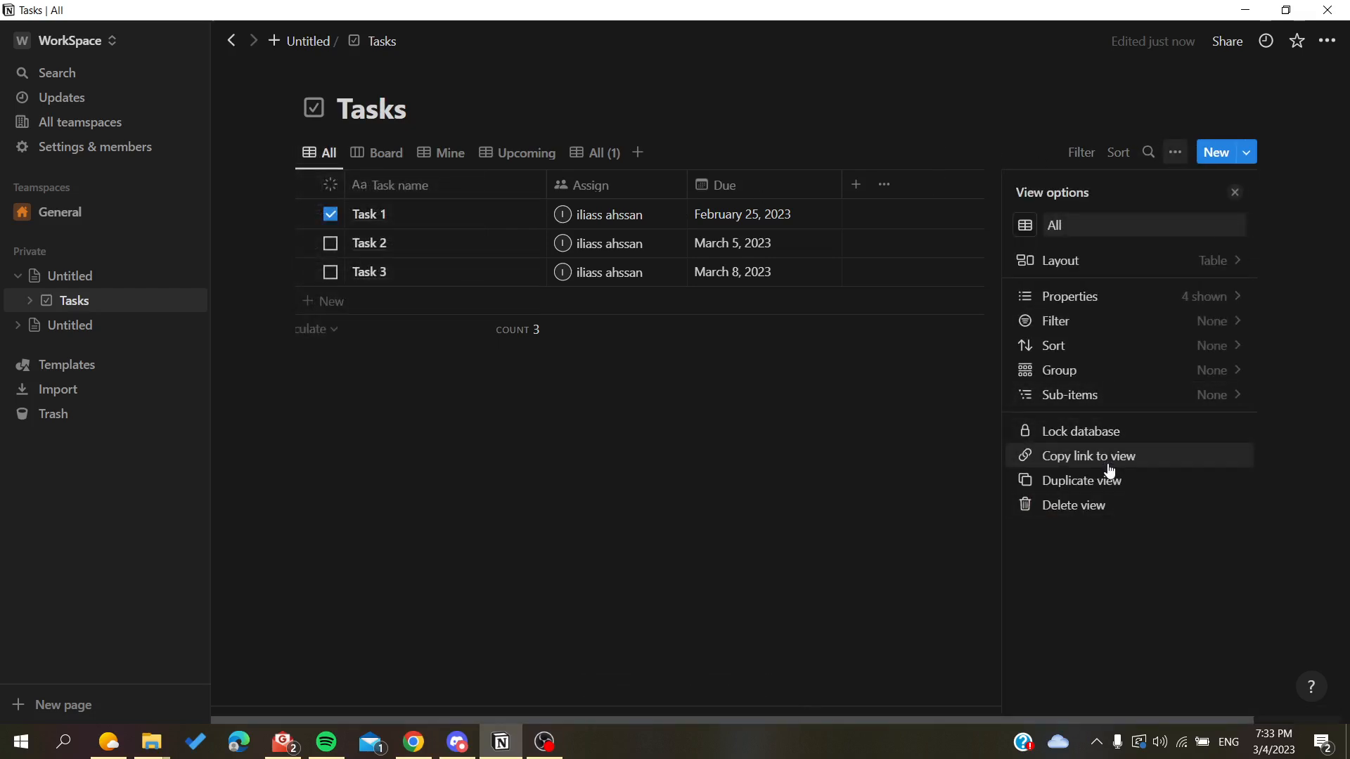
left_click(1088, 456)
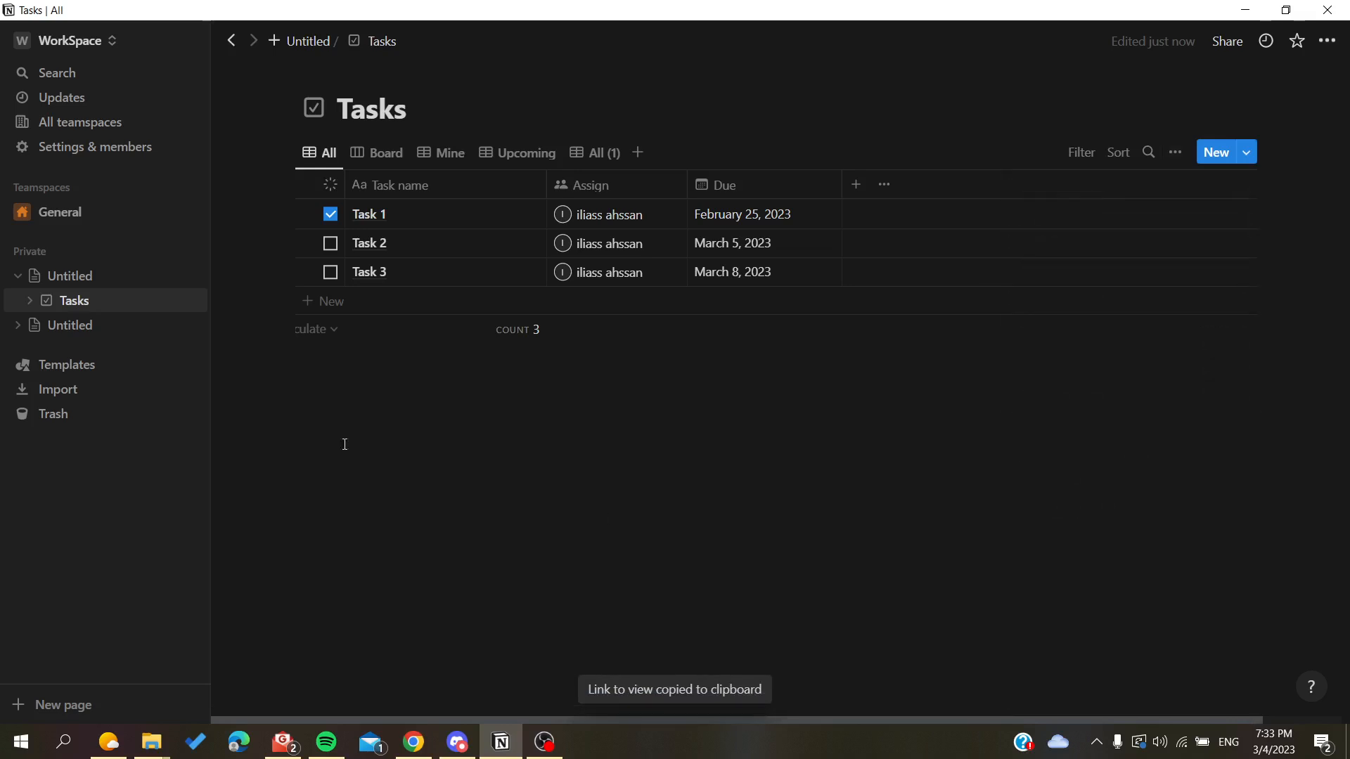
left_click(70, 325)
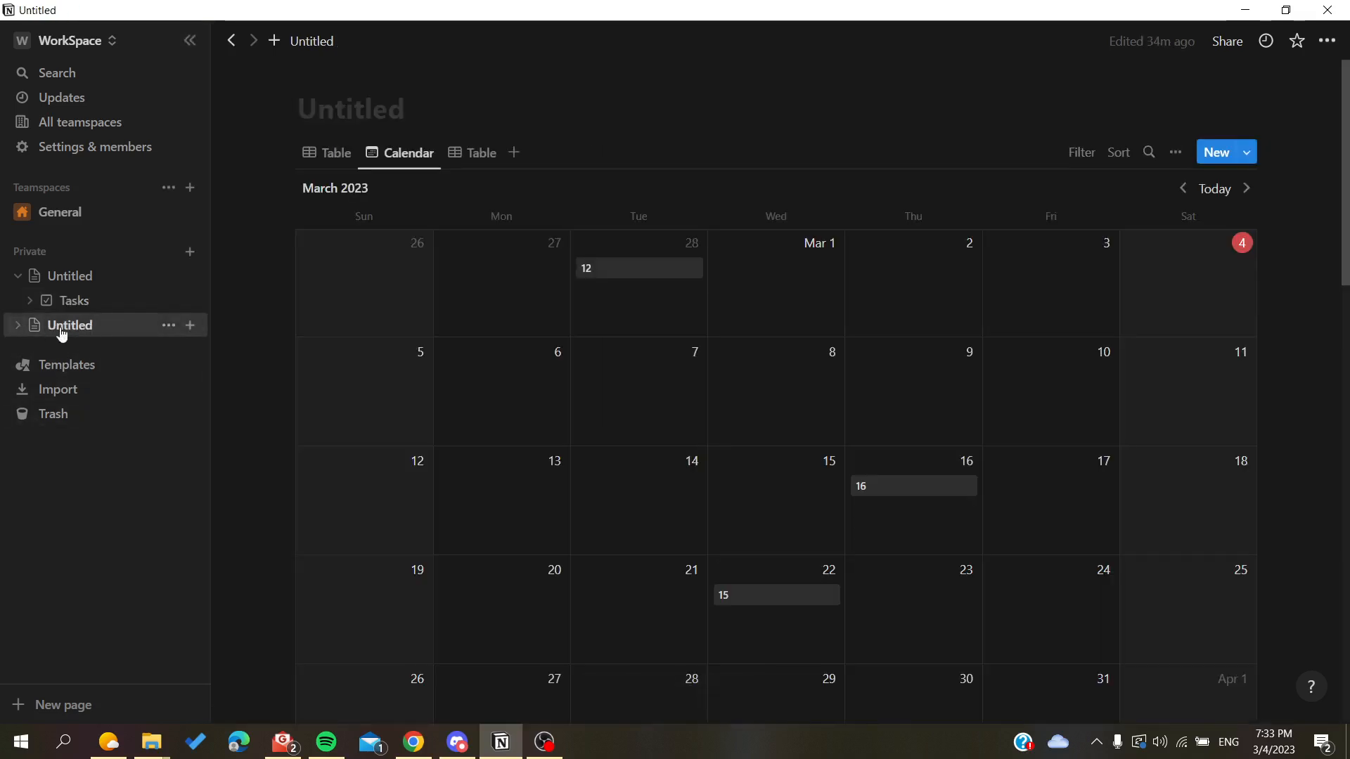
- Paste the Tasks view URL into the blank Untitled page and follow it to Tasks
left_click(189, 325)
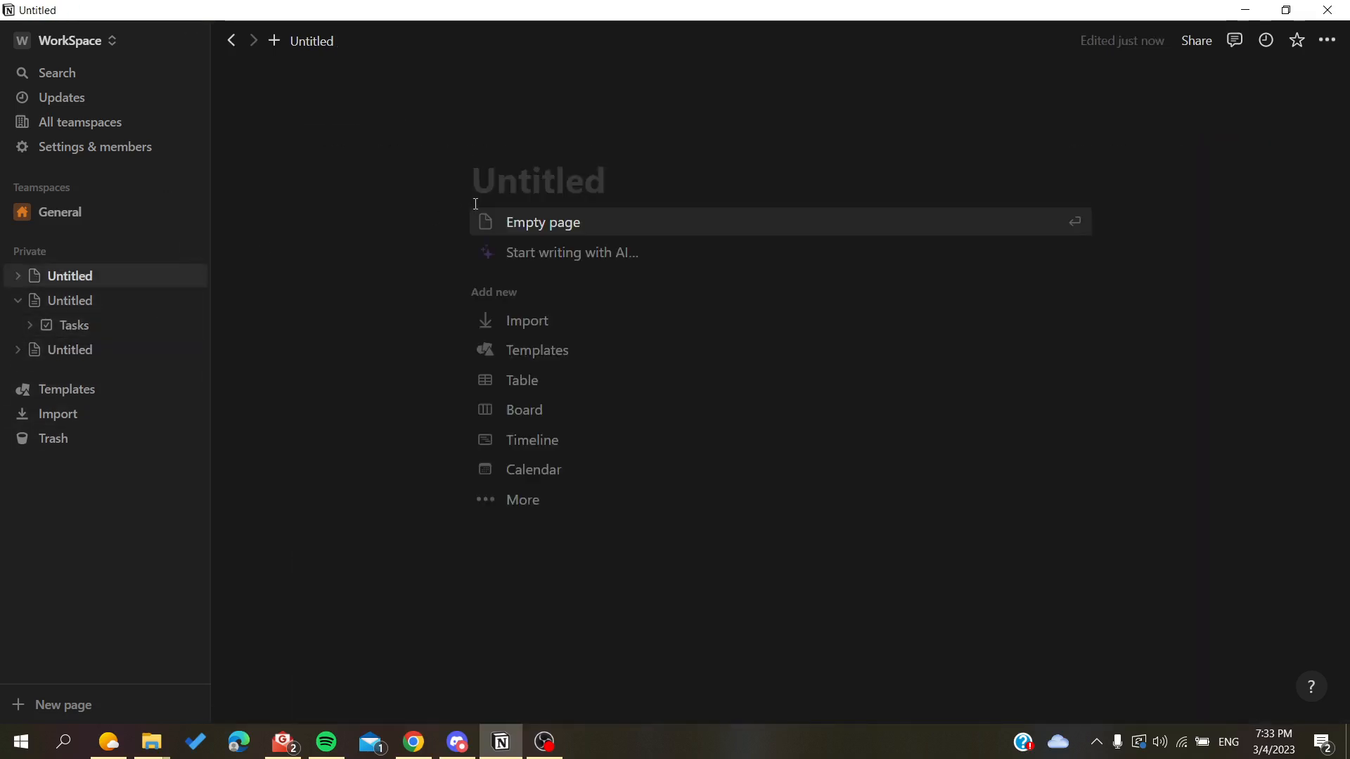
type("https://www.notion.so/8c14b56aa307474f83058d2dacbfac6d?v=2892553a040c410087c22d3a585629b4")
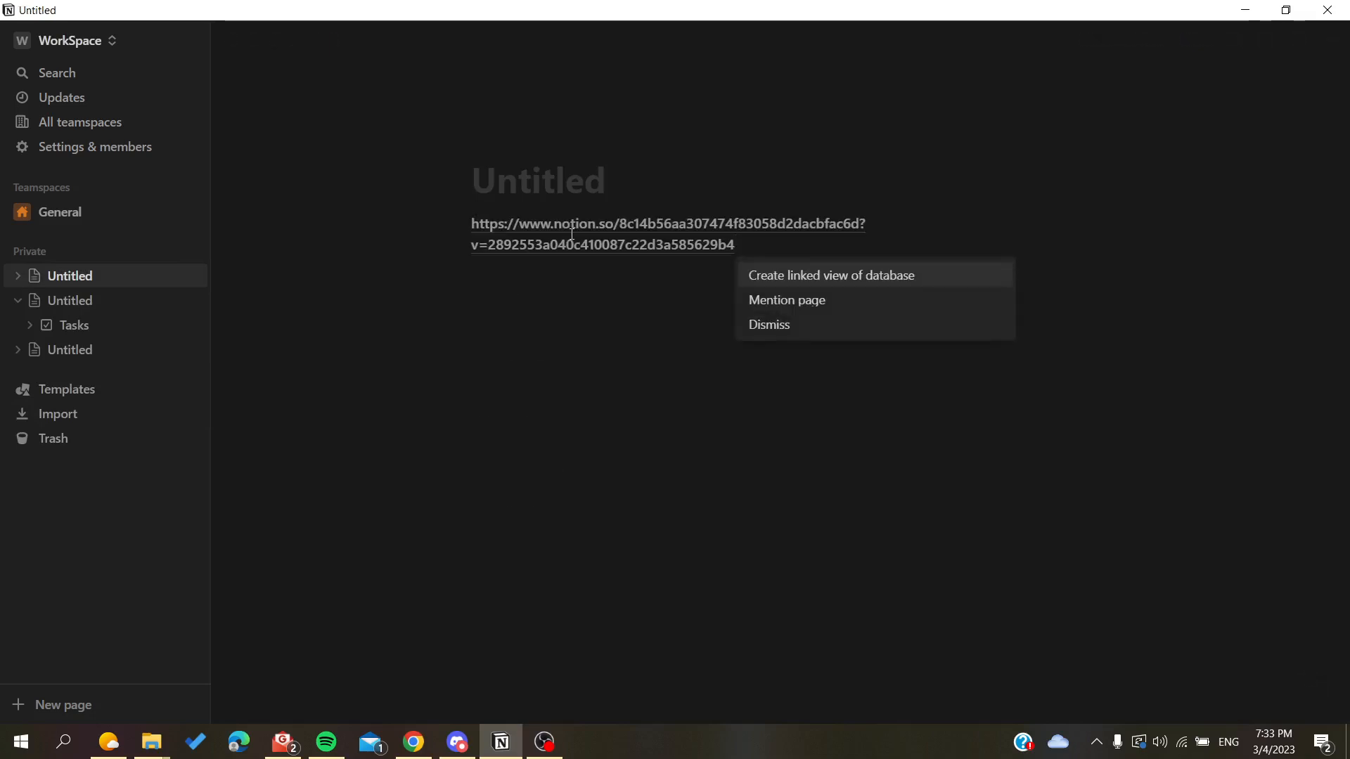
left_click(830, 275)
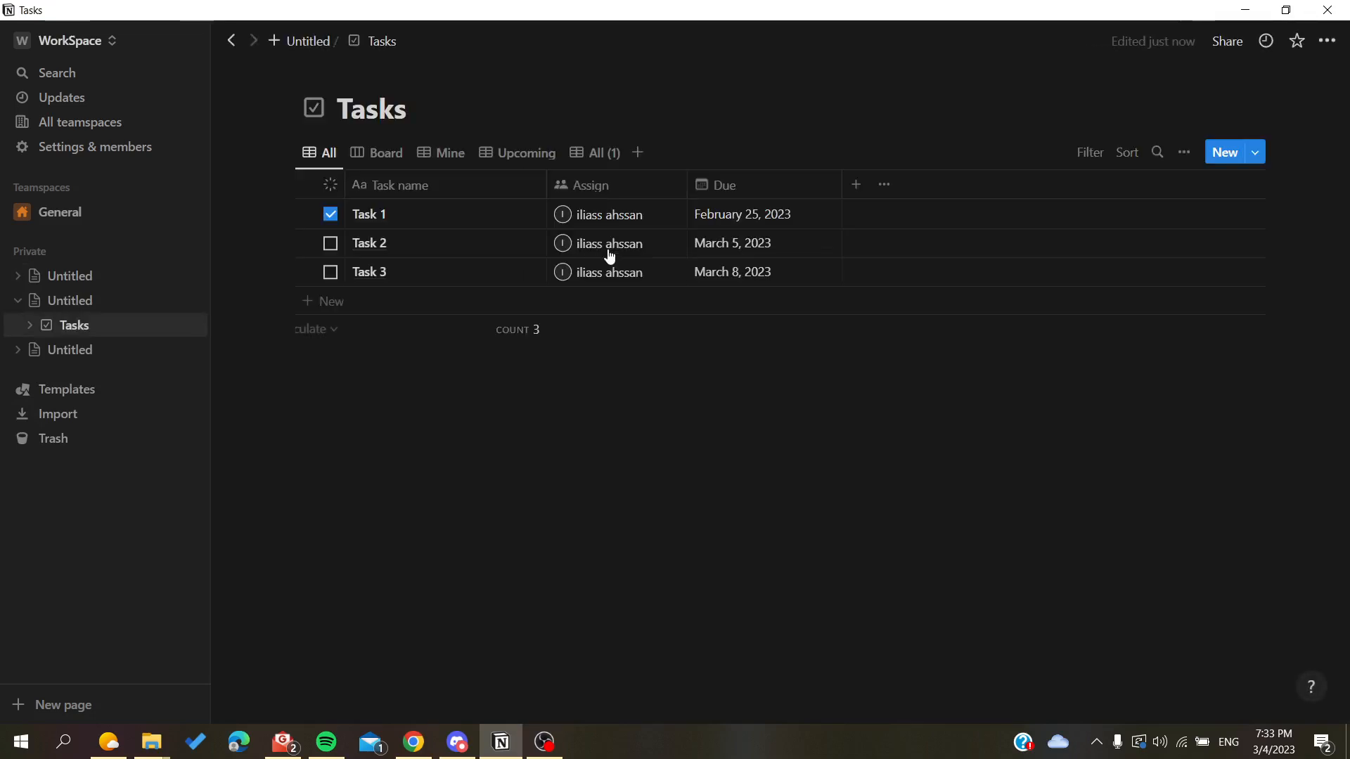
mouse_move(287, 271)
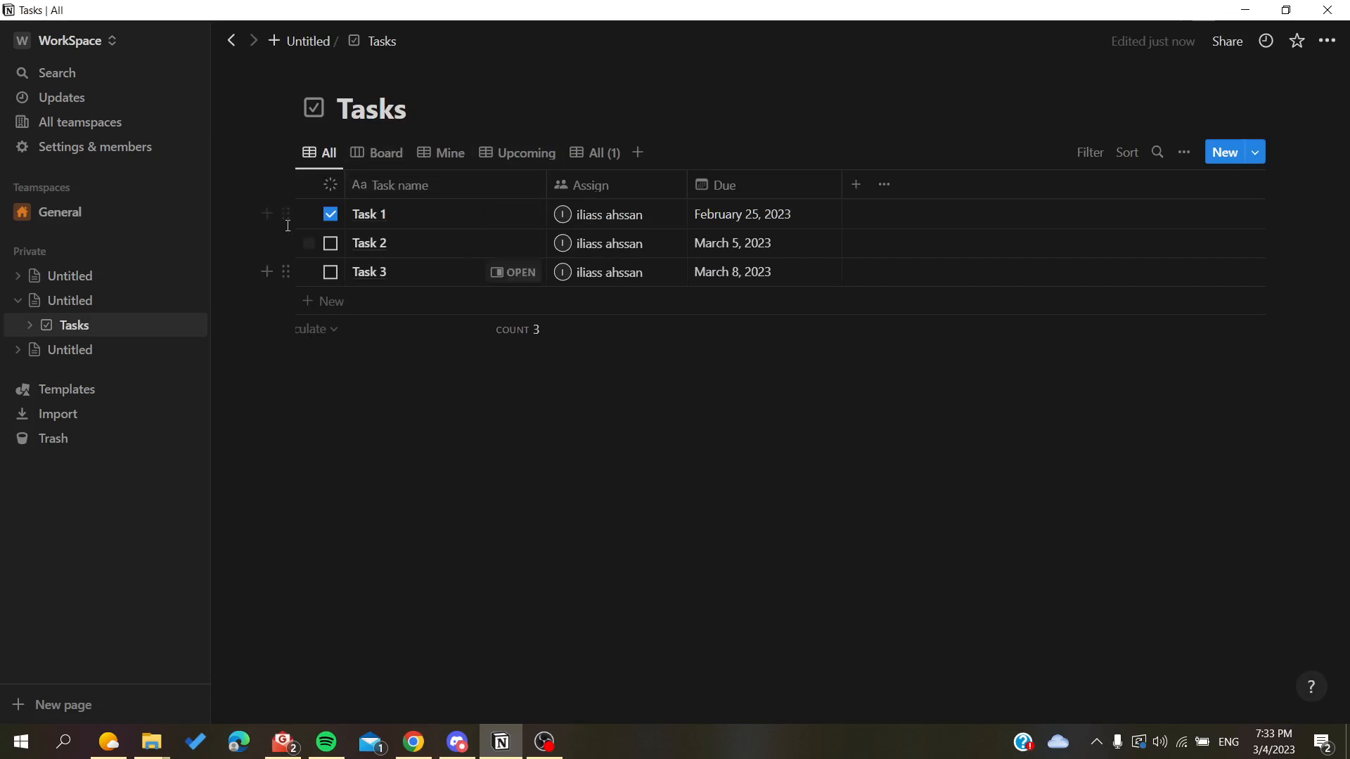